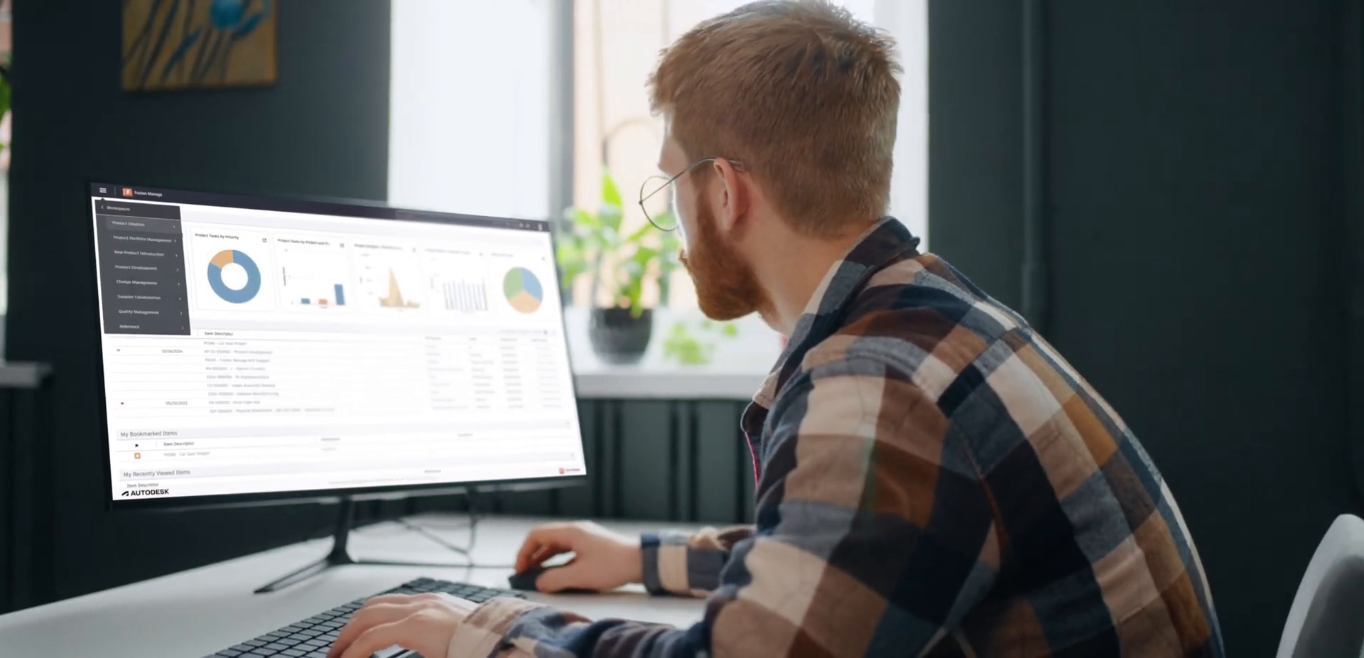
Reveal the main navigation menu from the hamburger icon over the dashboard
left_click(23, 14)
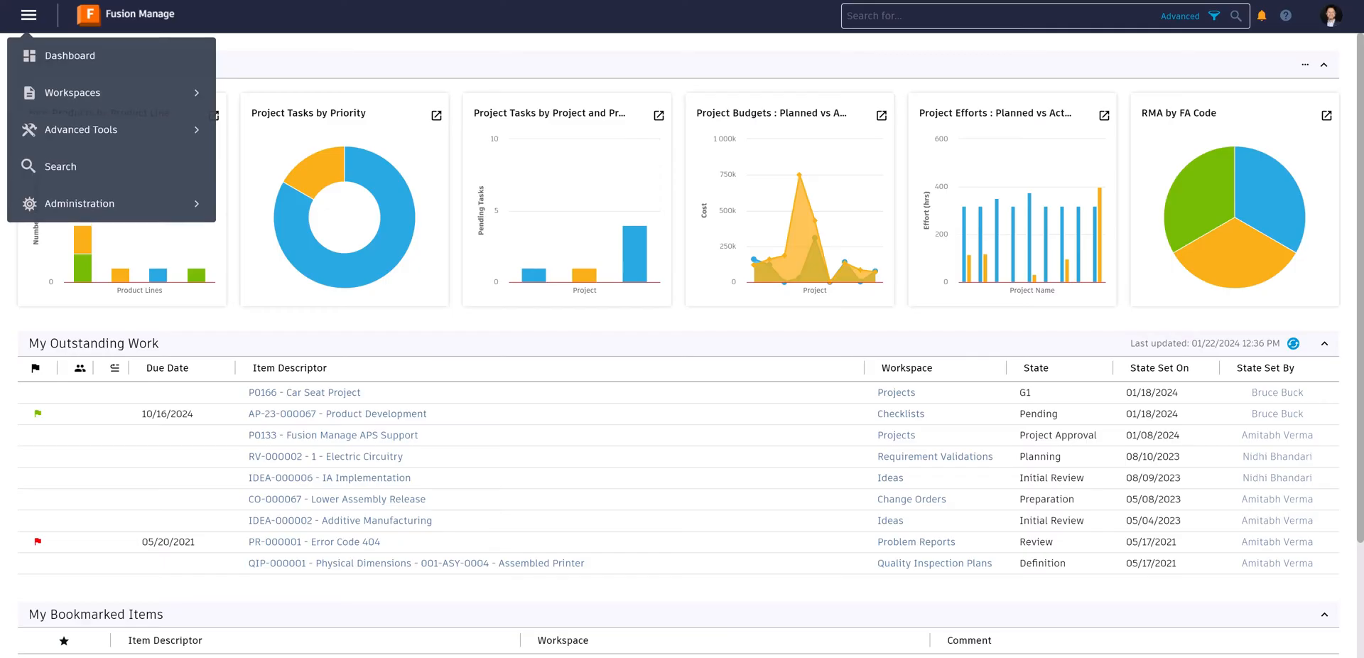
Expand the Workspaces list heading toward Quality Management > Non Conformances
left_click(72, 92)
type("Black oxid")
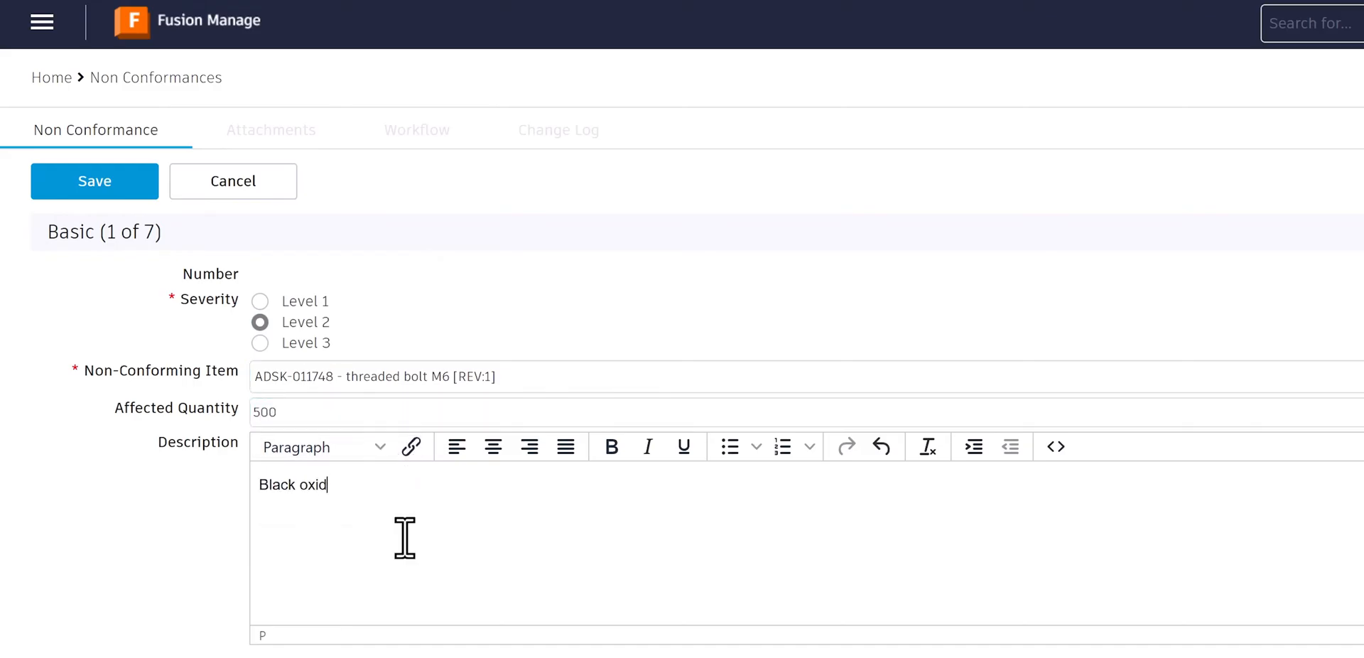
Save the Level 2, ADSK-011748 threaded bolt M6, quantity 500 record as NC-000100
left_click(94, 182)
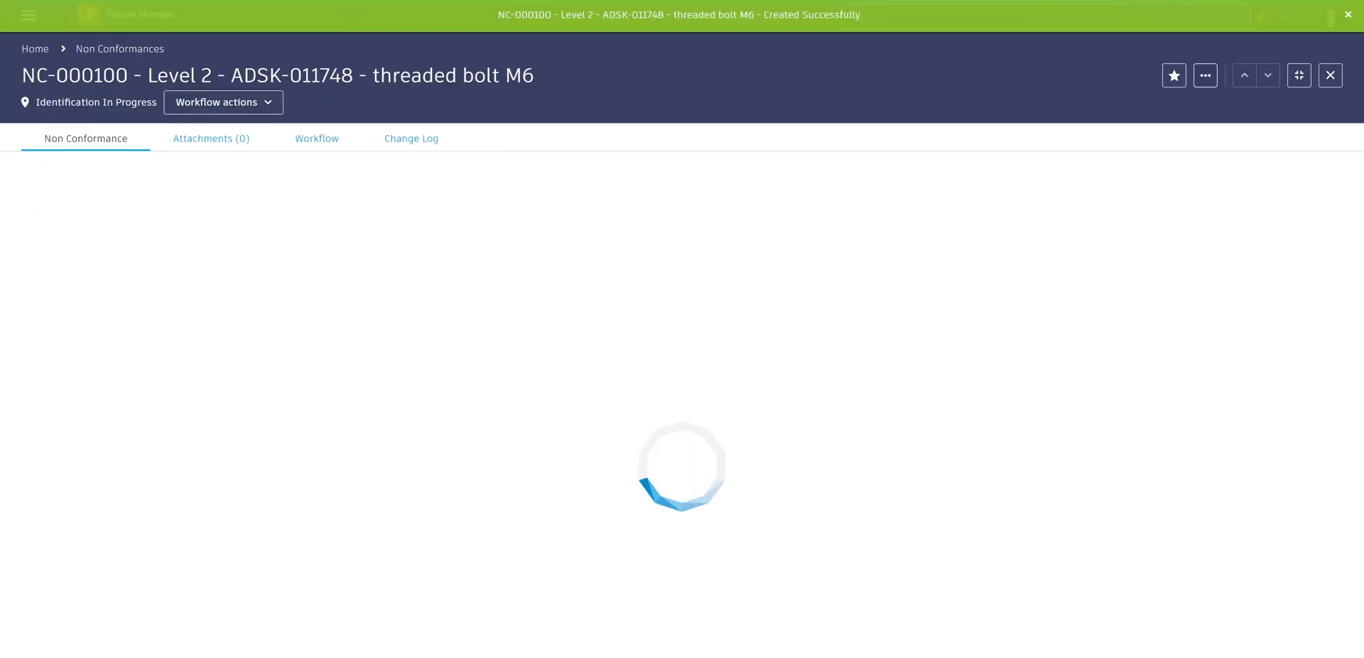